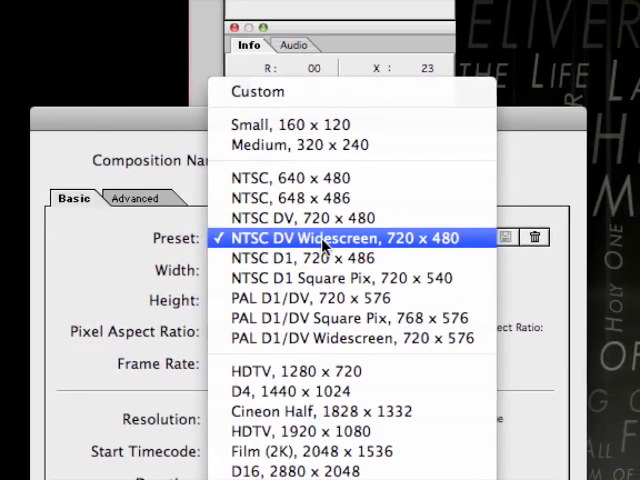
# Step: Pick the NTSC DV Widescreen, 720 x 480 preset for the new composition
pyautogui.click(344, 237)
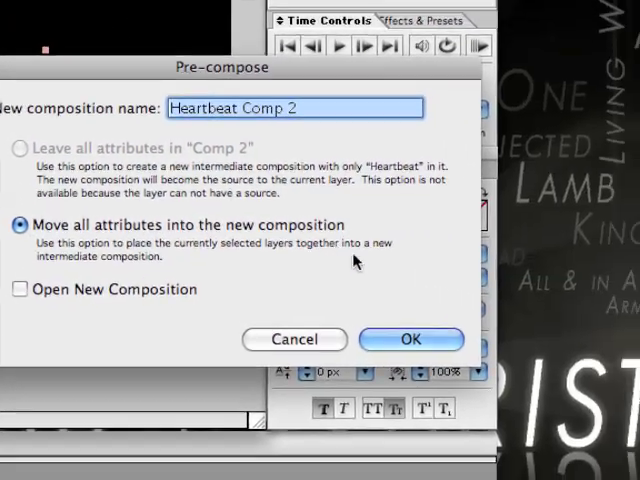
# Step: Confirm pre-composing the Heartbeat text layer as 'Heartbeat Comp 2'
pyautogui.click(411, 339)
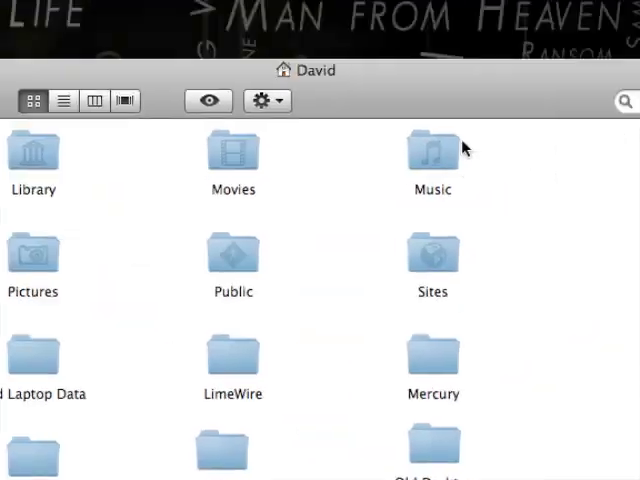
# Step: Search Finder for 'Heartbeat' to locate the audio file
pyautogui.write('H')
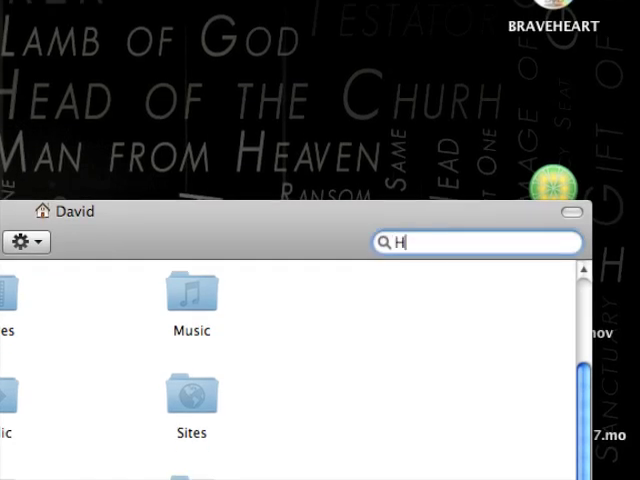
pyautogui.write('earbeat')
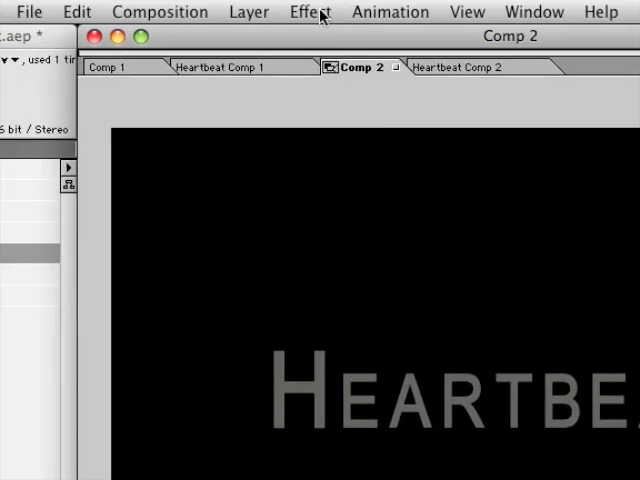
# Step: Use the top menu bar while bringing the Heartbeat audio into Comp 2
pyautogui.click(309, 11)
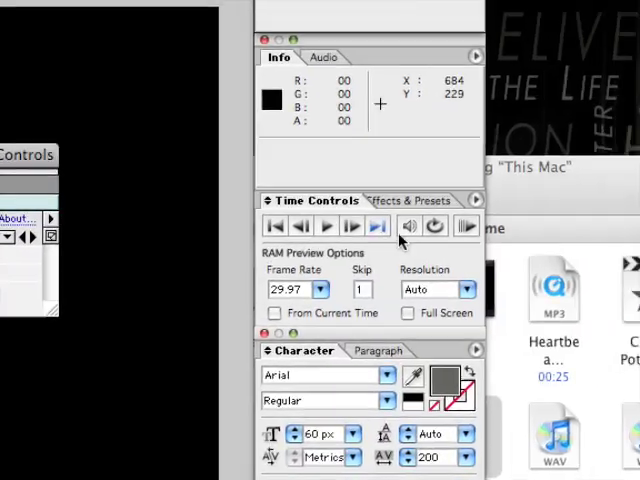
pyautogui.click(324, 11)
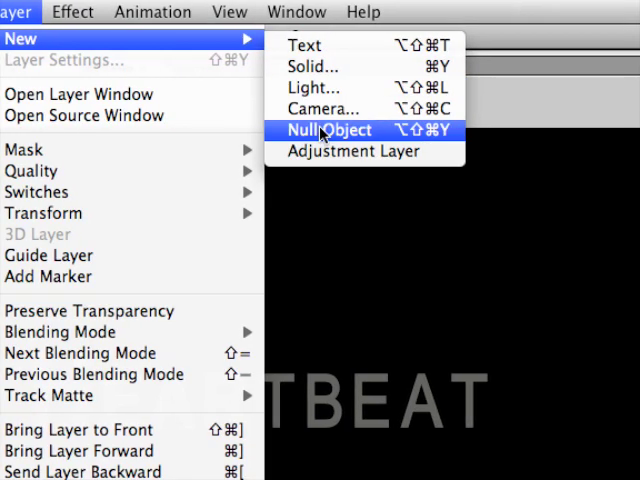
# Step: Add a Null Object layer to Comp 2 and start renaming it 'Adio'
pyautogui.click(328, 130)
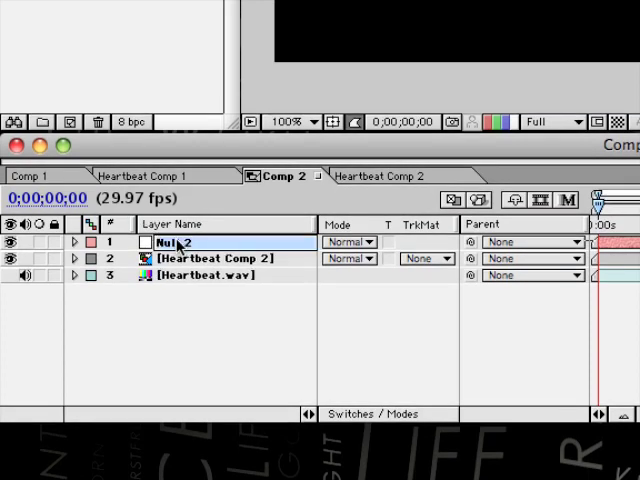
pyautogui.write('Adio')
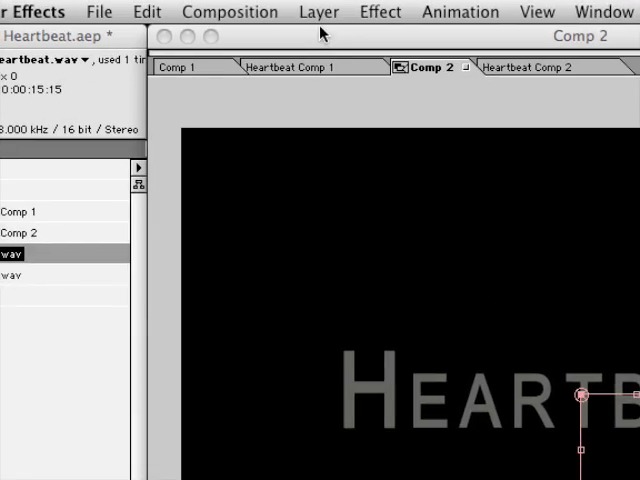
# Step: Apply an Expression Controls Slider Control effect to the null layer
pyautogui.click(380, 11)
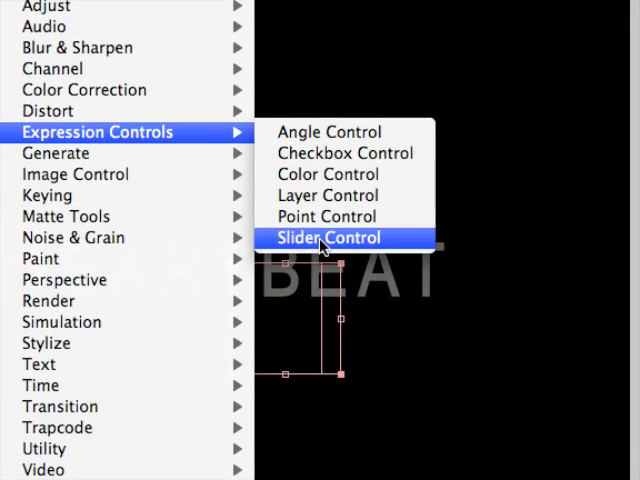
pyautogui.click(329, 238)
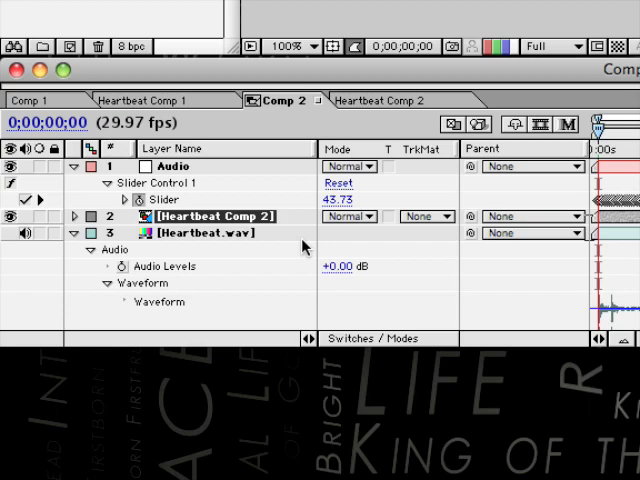
# Step: Select the Heartbeat Comp 2 layer to show its 100% Scale property
pyautogui.click(76, 223)
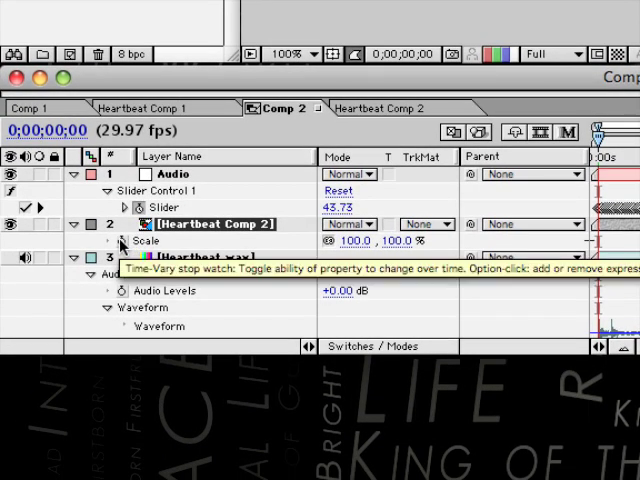
pyautogui.click(120, 241)
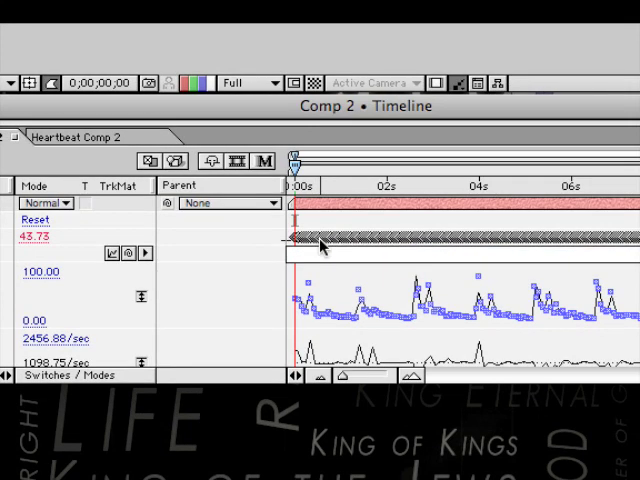
# Step: Enter the expression linear(value,30,100,0,50) in the expression field
pyautogui.write('linear(')
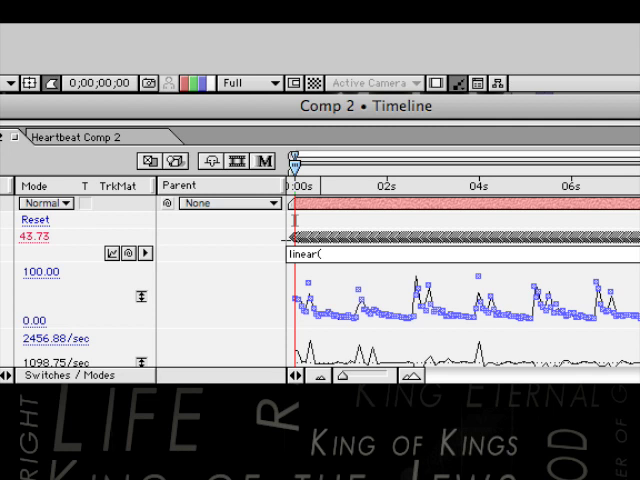
pyautogui.write('value,')
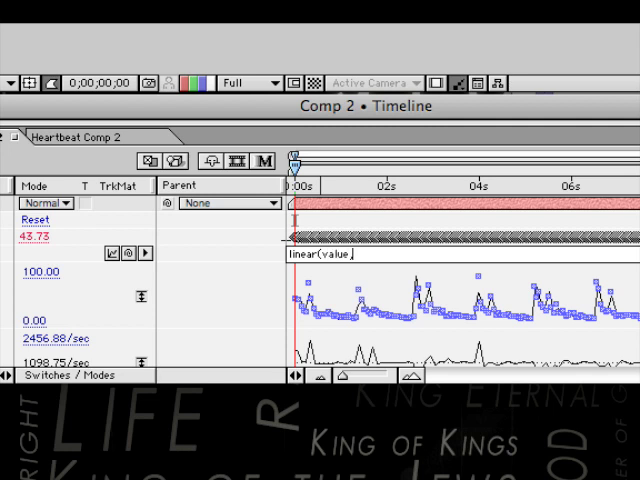
pyautogui.write('30,')
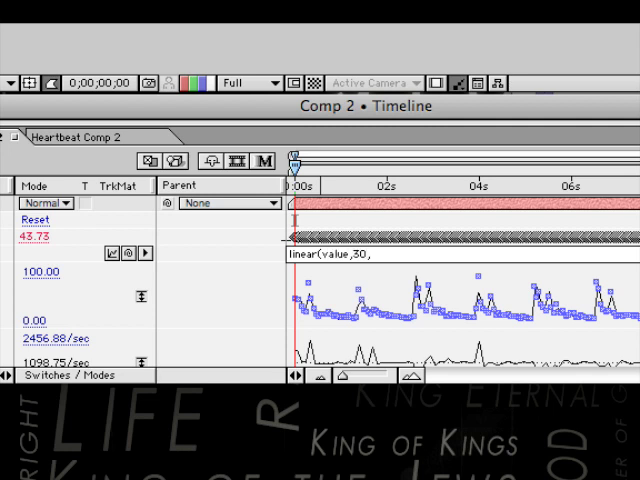
pyautogui.write('100,0')
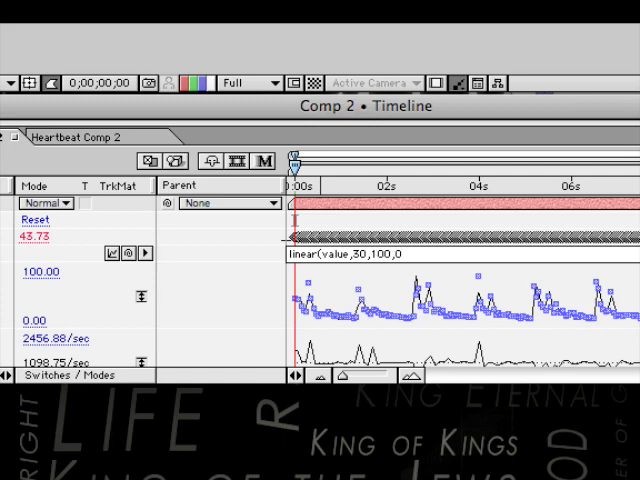
pyautogui.write(',50)')
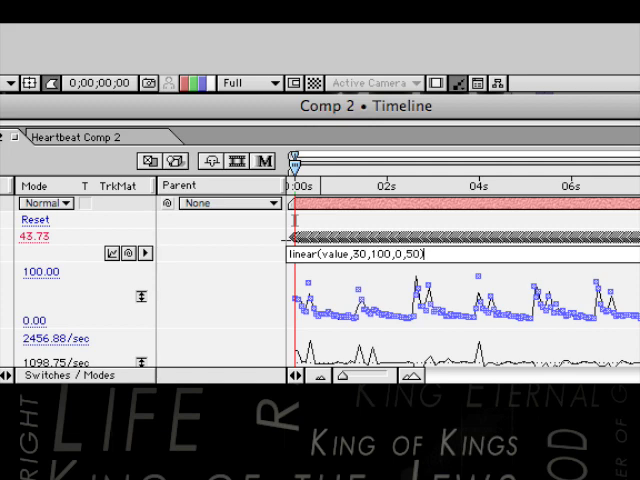